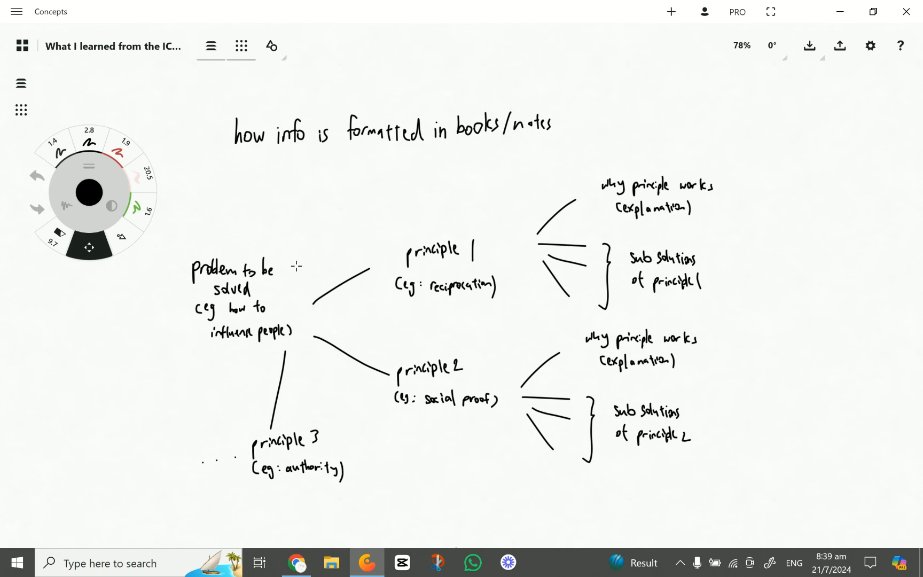
scroll(down, 3)
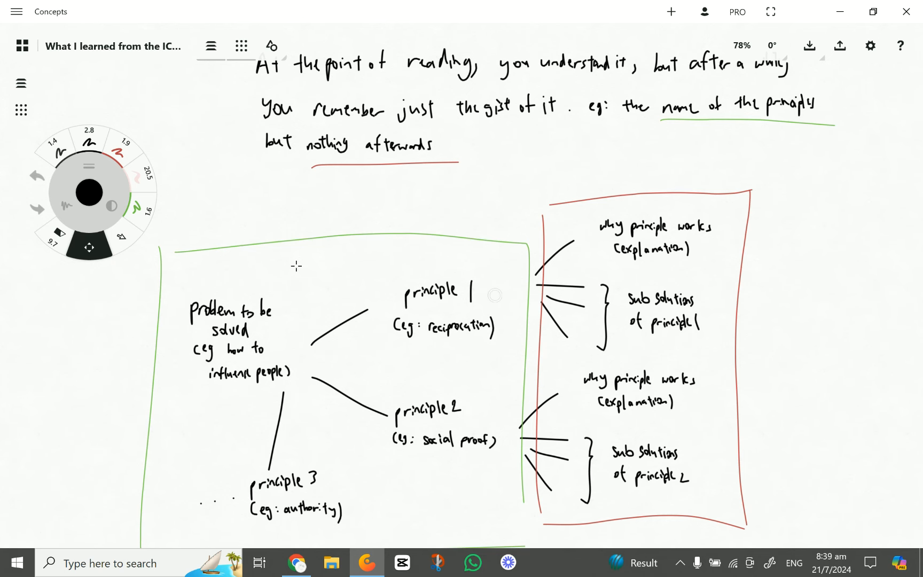
scroll(down, 3)
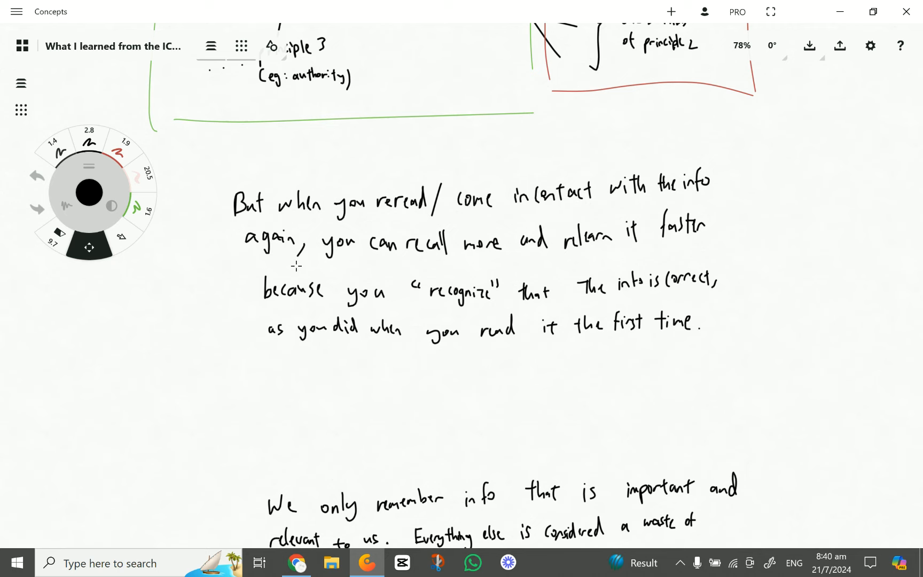
scroll(down, 3)
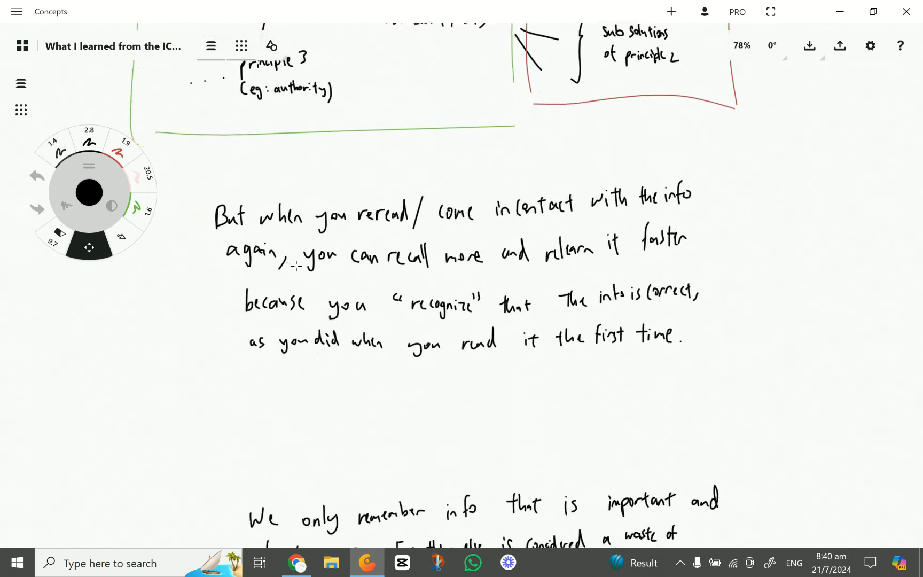
scroll(down, 3)
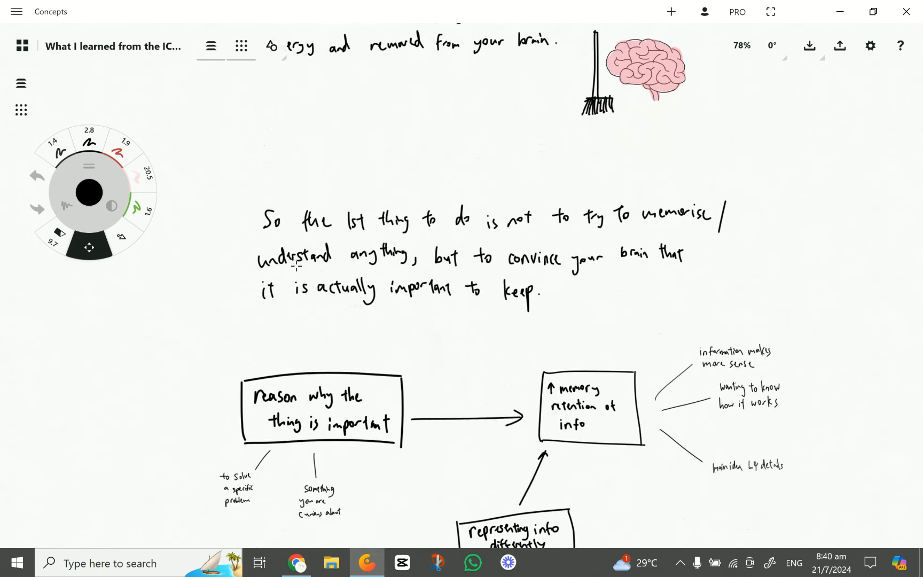
scroll(down, 3)
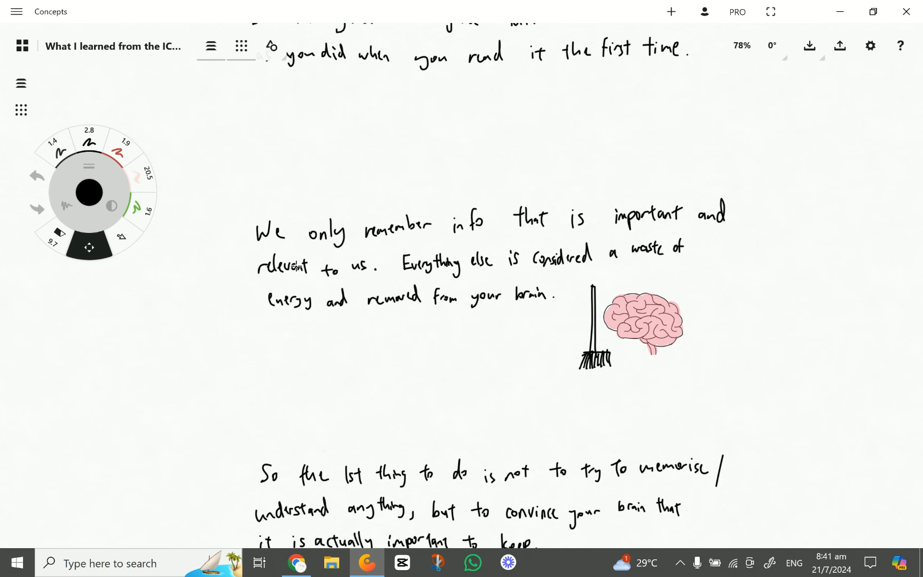
scroll(down, 3)
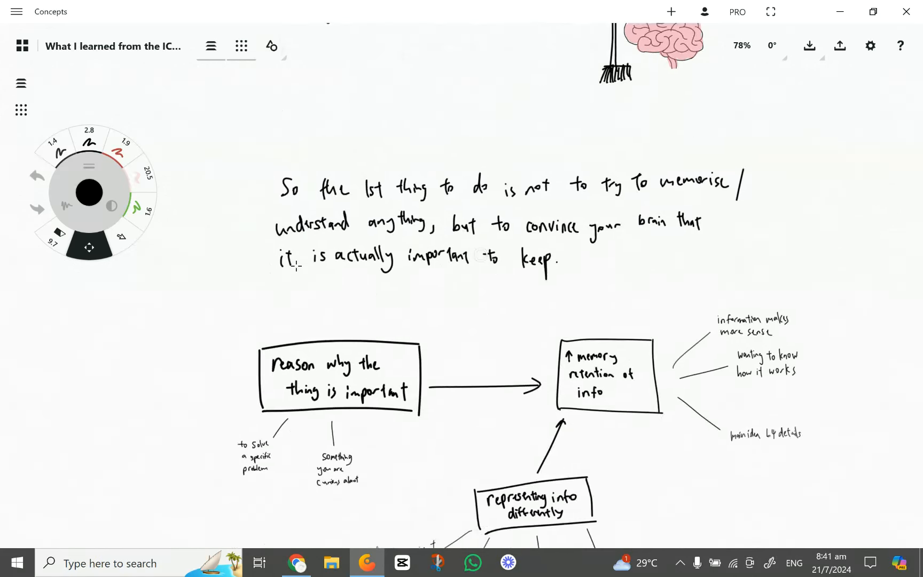
scroll(down, 3)
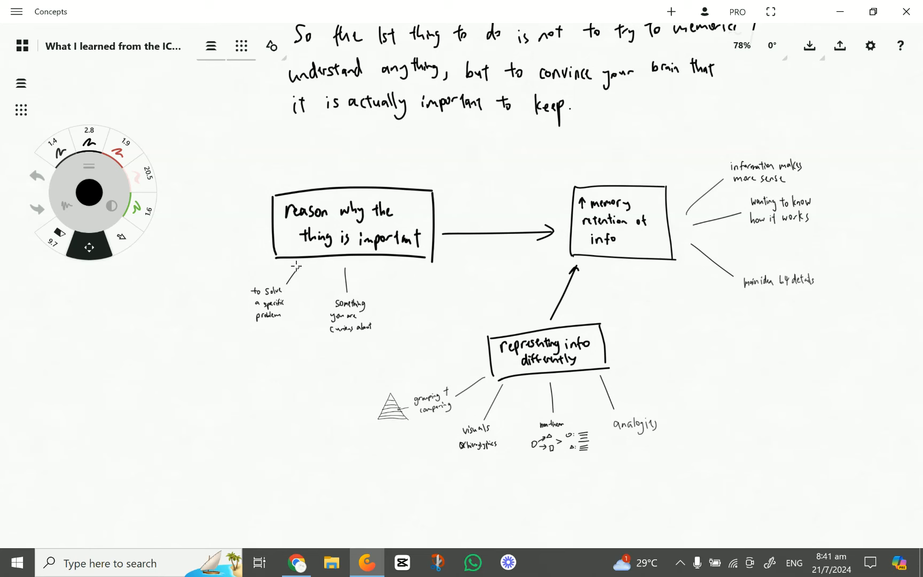